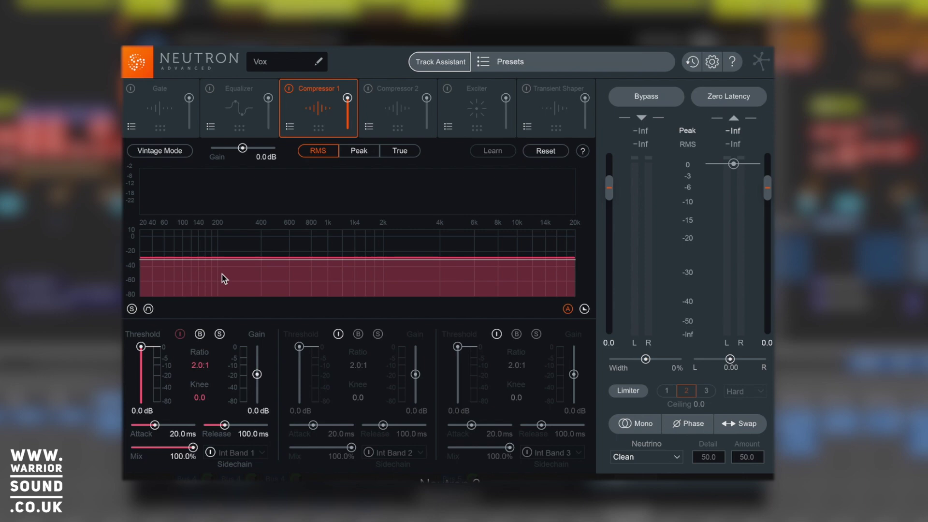
Step: Drag Band 1's ratio on Compressor 1 up from 2.0:1 to 3.4:1
left_click_drag(140, 346, 141, 383)
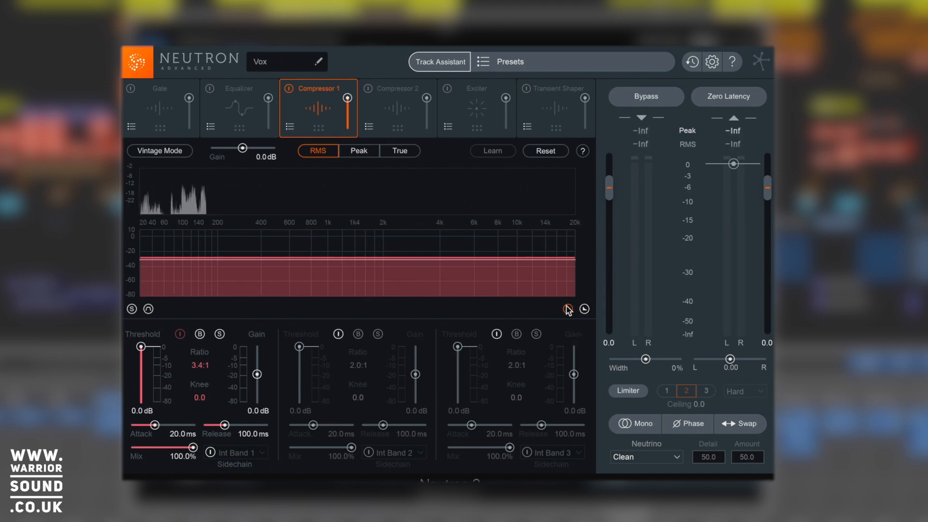
left_click(567, 309)
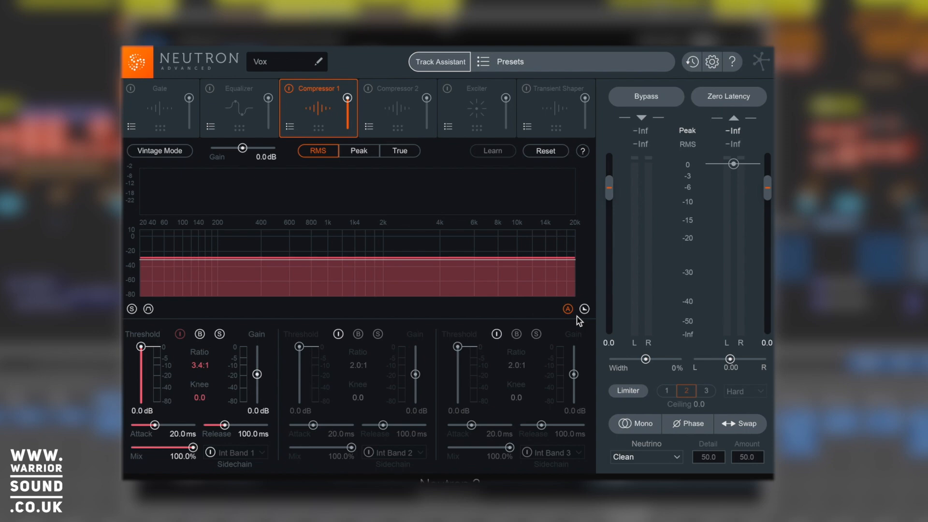
left_click(493, 151)
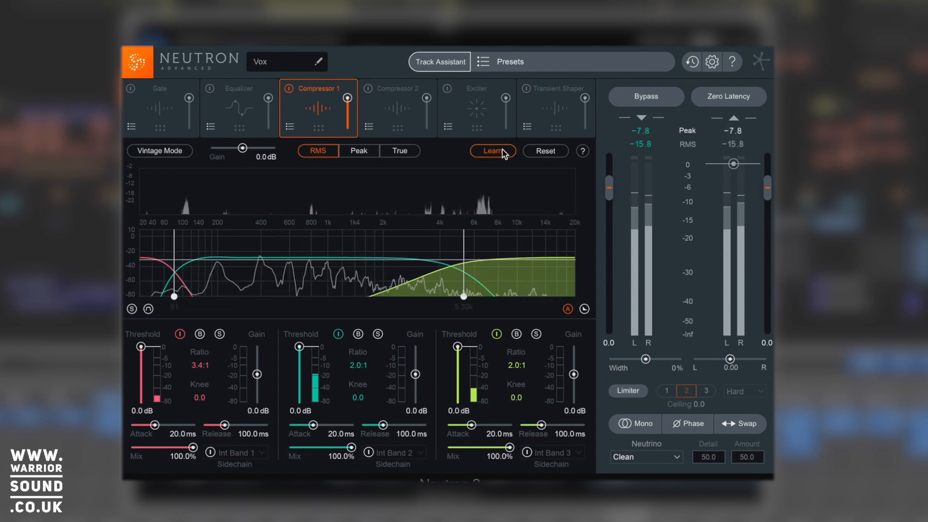